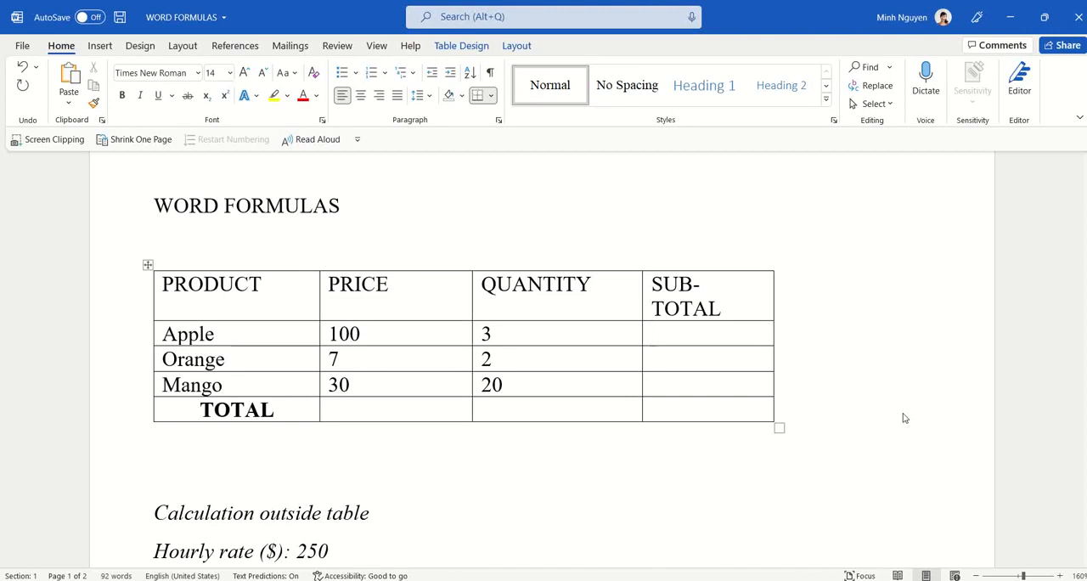
# Step: Insert a =PRODUCT(LEFT) formula in Apple's SUB-TOTAL cell from Table Layout, giving 300
pyautogui.click(707, 333)
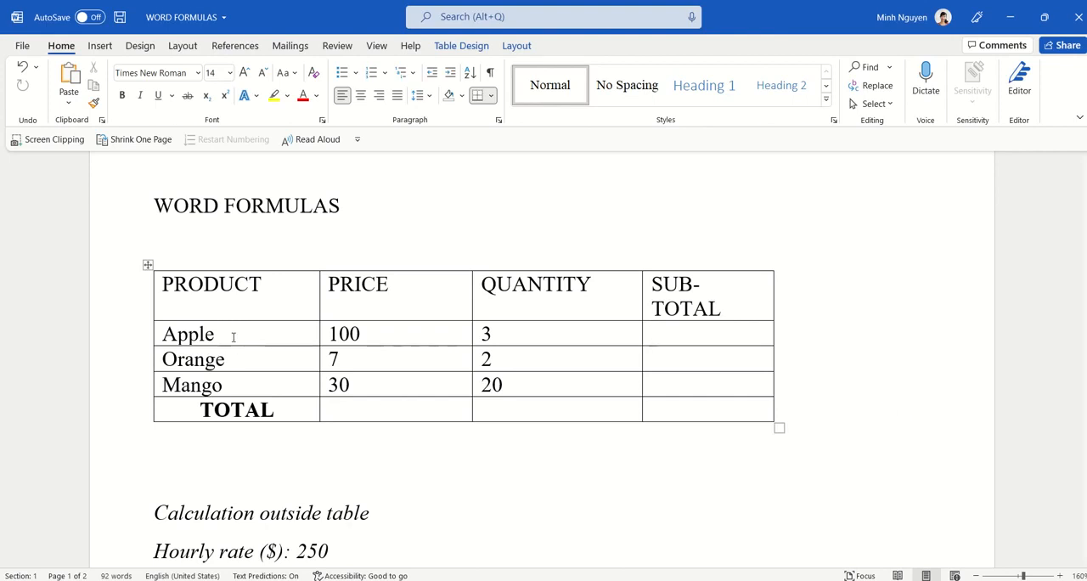
pyautogui.click(706, 333)
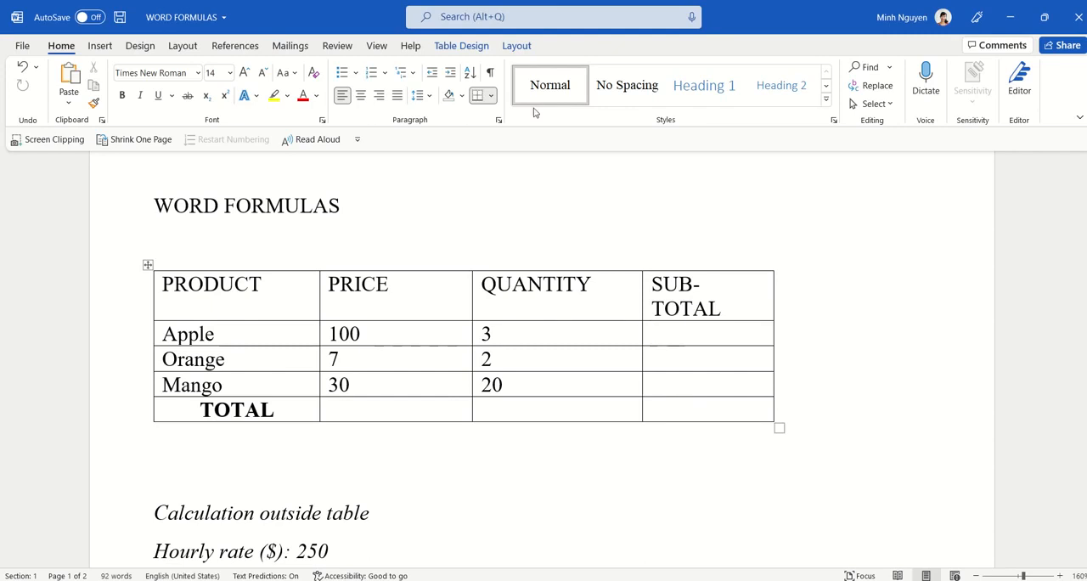
pyautogui.click(516, 44)
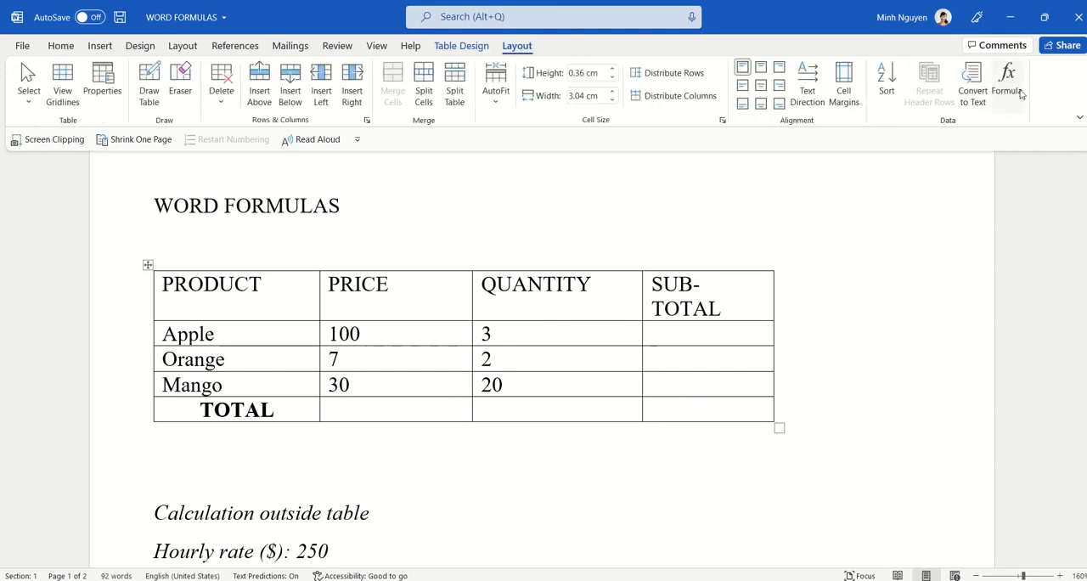
pyautogui.click(709, 333)
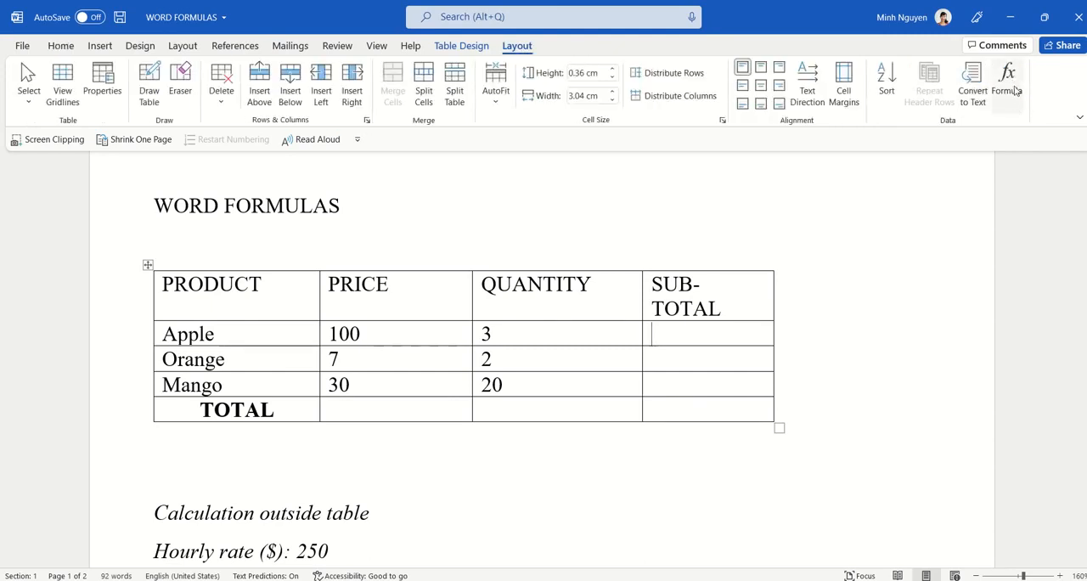
pyautogui.click(1005, 82)
pyautogui.write('=PRODUCT(LEFT)')
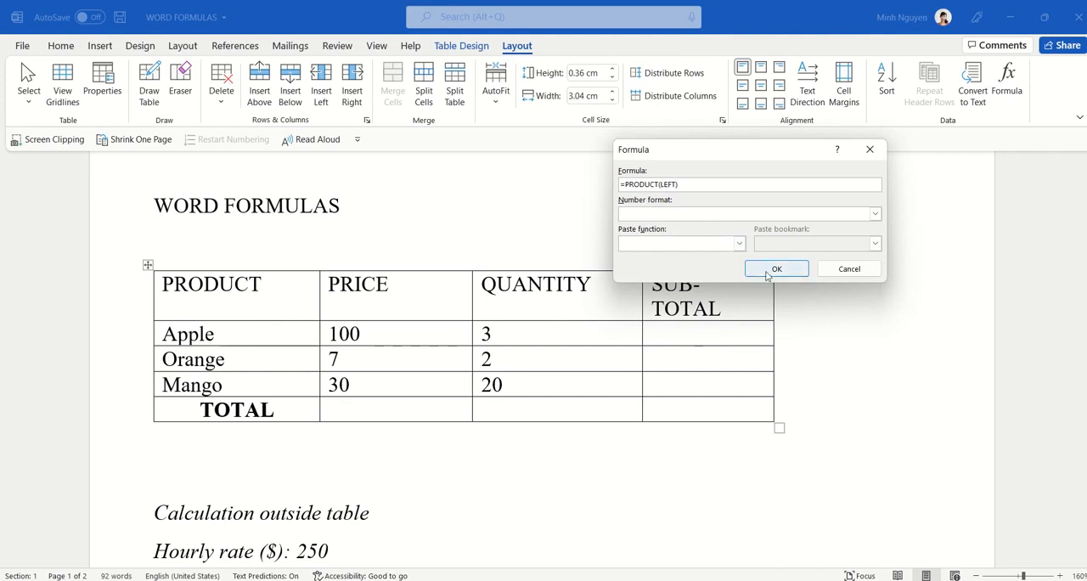
pyautogui.click(775, 269)
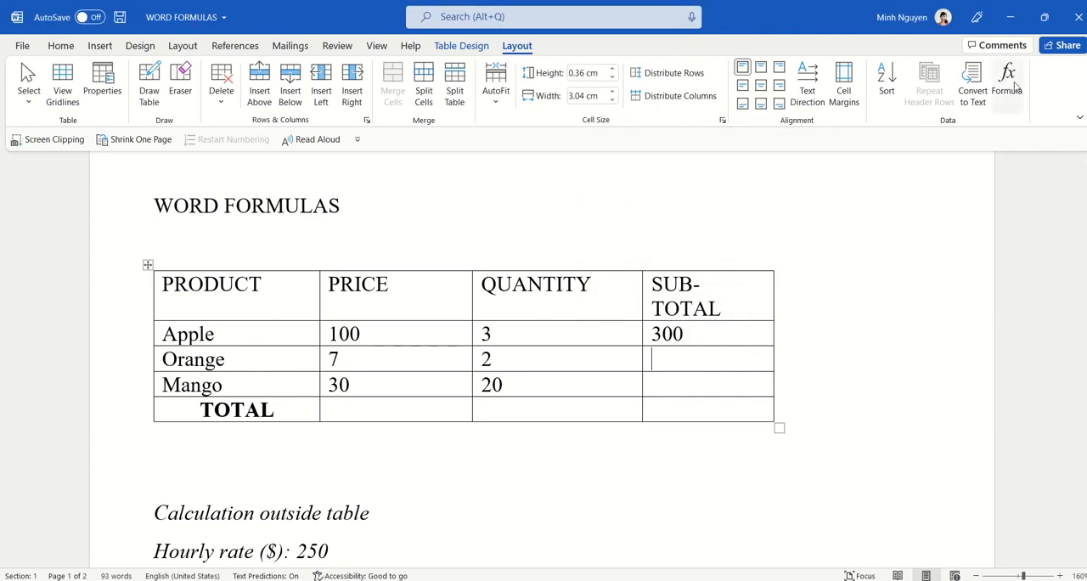
# Step: Insert =PRODUCT(LEFT) formulas in Orange's and Mango's SUB-TOTAL cells, giving 14 and 600
pyautogui.click(1005, 81)
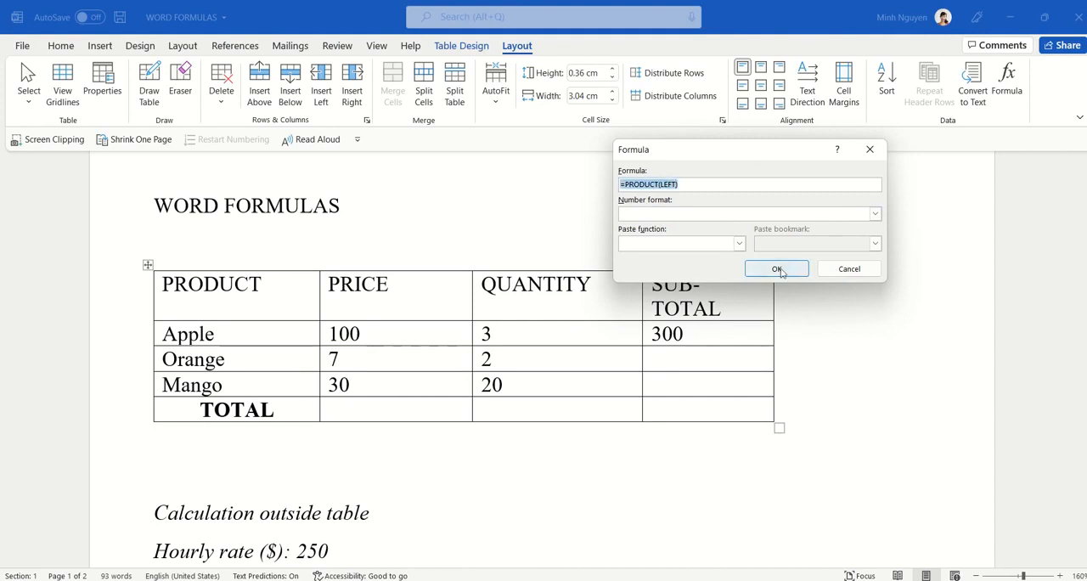
pyautogui.click(776, 269)
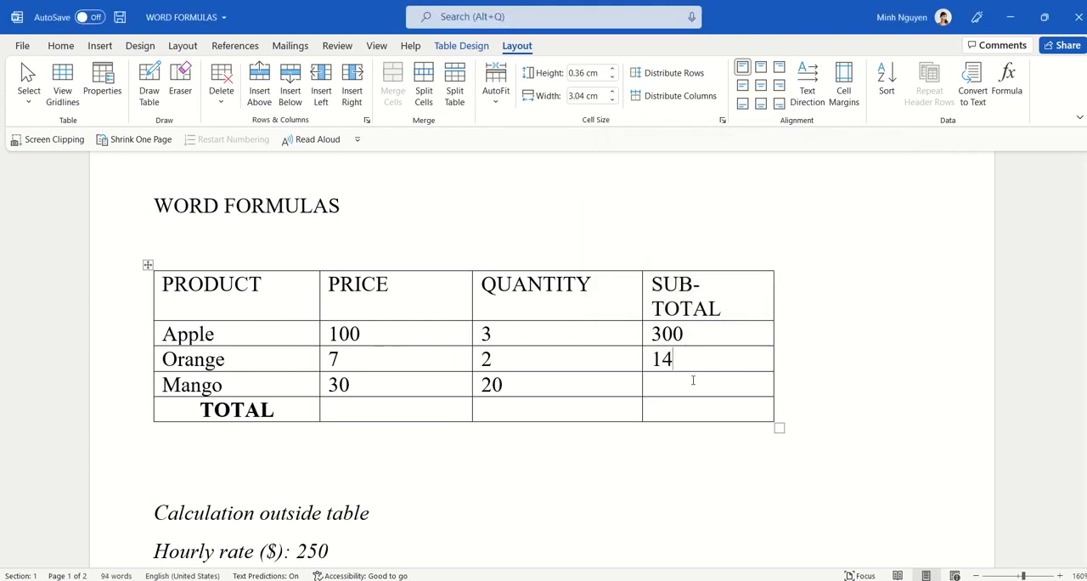
pyautogui.click(1005, 81)
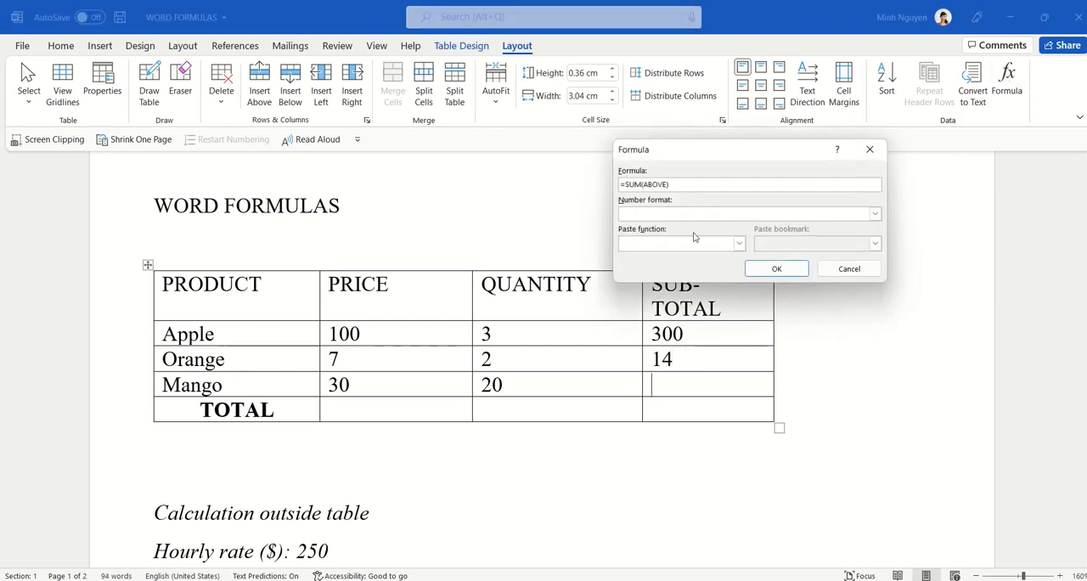
pyautogui.write('=PRODUCT(LEFT)')
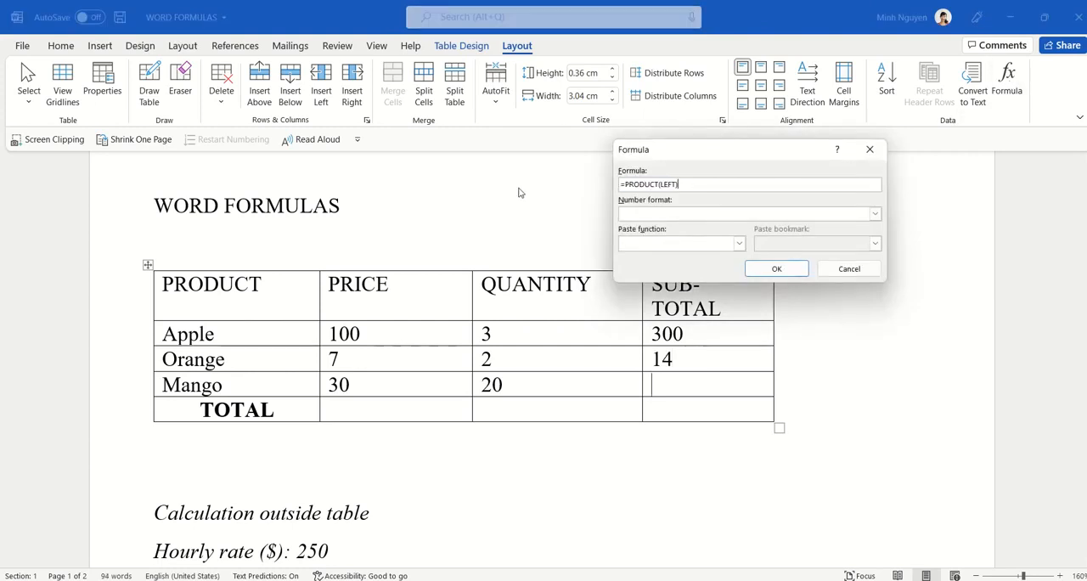
pyautogui.click(774, 268)
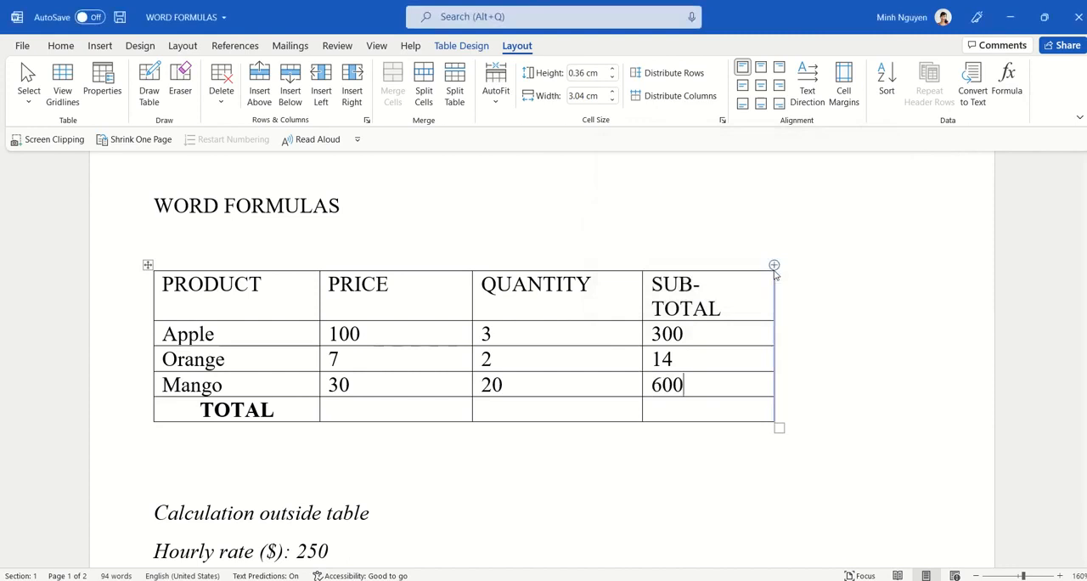
# Step: Insert a =SUM(ABOVE) formula in the TOTAL row's SUB-TOTAL cell, giving 914
pyautogui.click(711, 408)
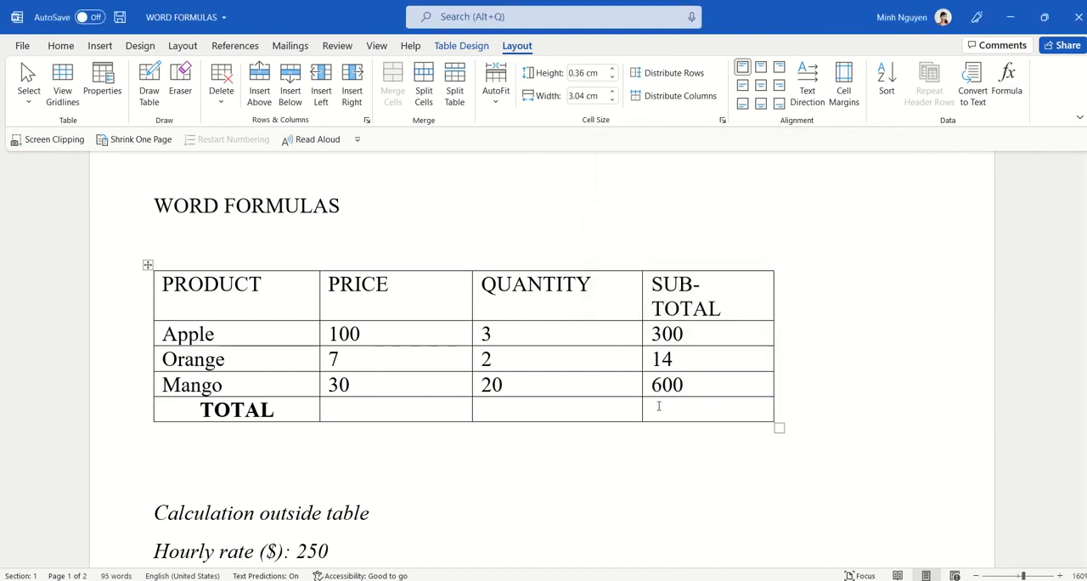
pyautogui.click(1006, 81)
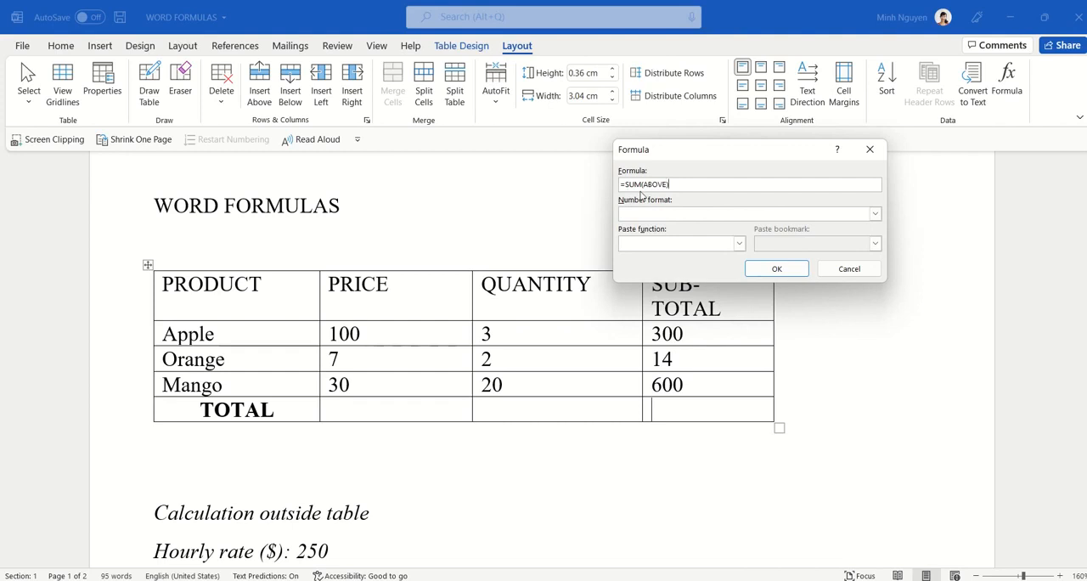
pyautogui.moveTo(676, 337)
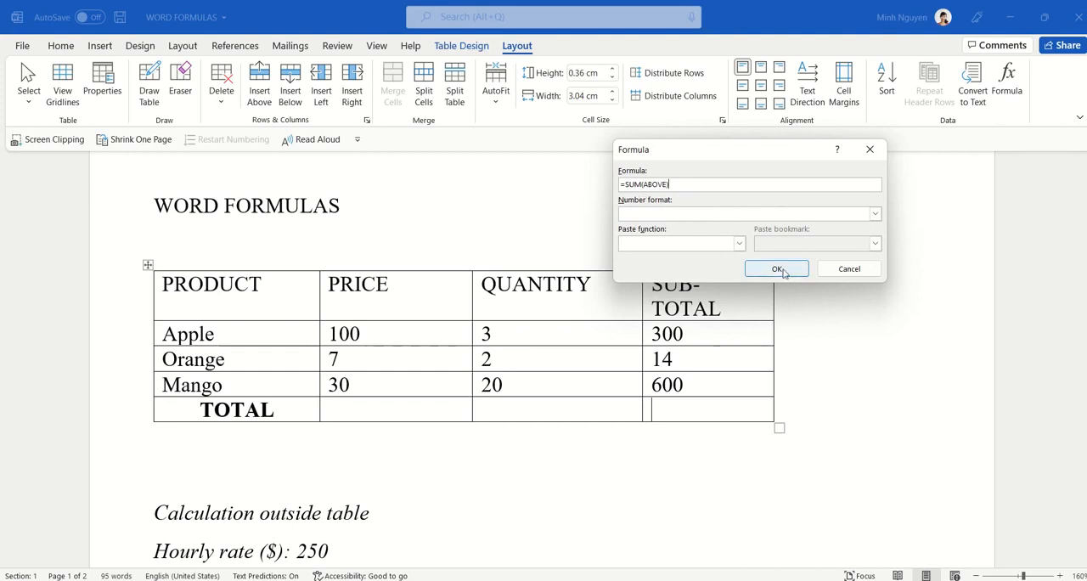
pyautogui.click(774, 268)
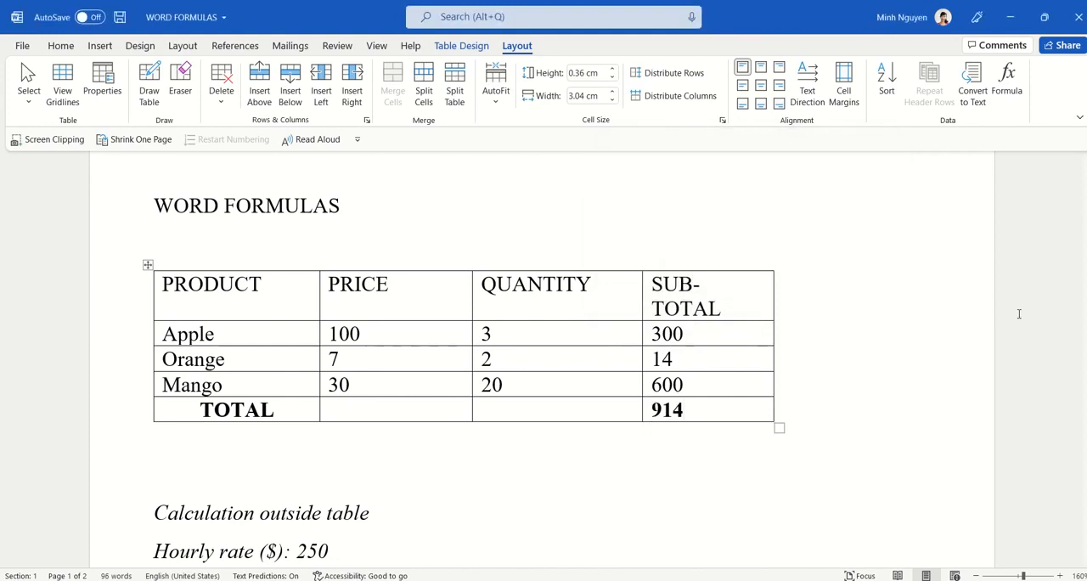